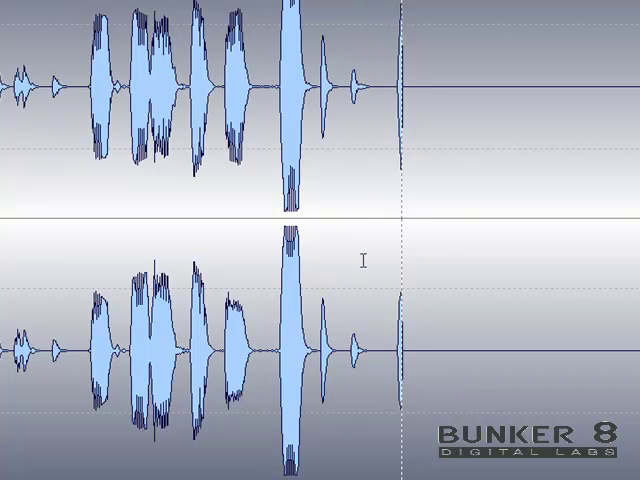
mouse_move(308, 208)
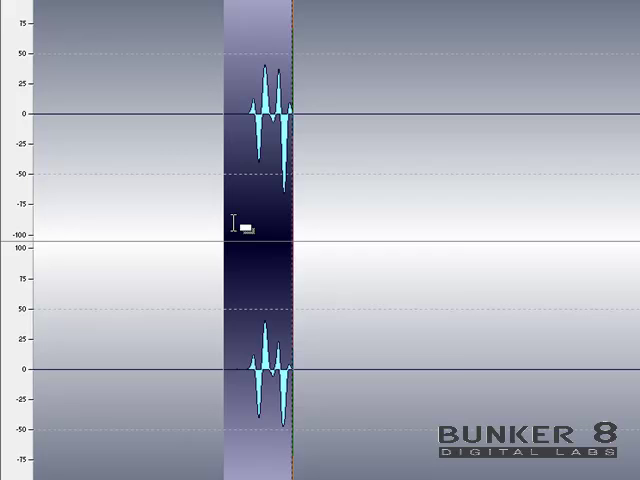
Silence the selected tail region of the bass loop via the context menu, keeping its length.
right_click(244, 224)
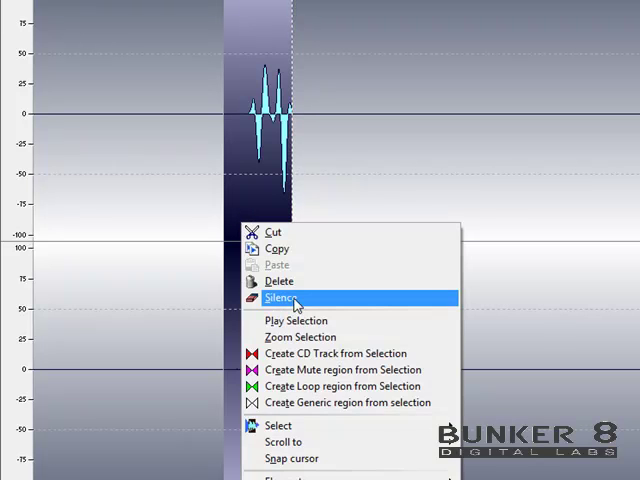
left_click(288, 300)
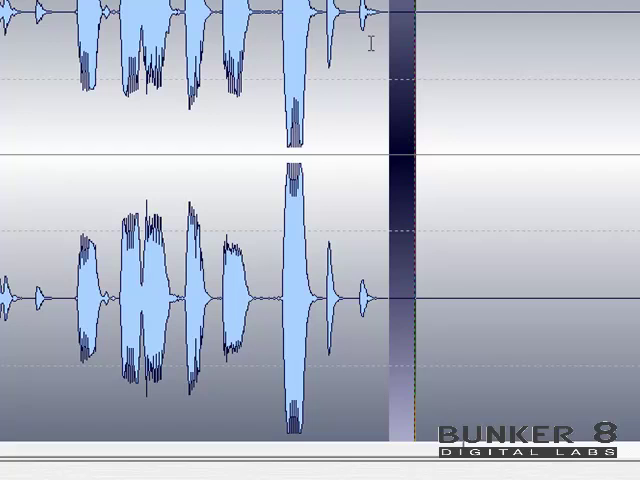
mouse_move(198, 116)
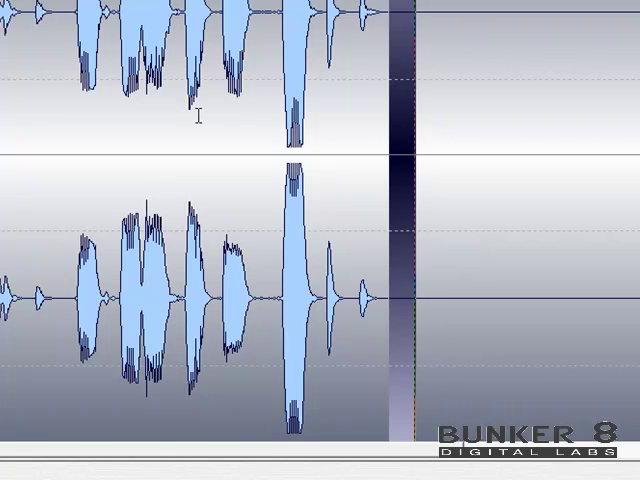